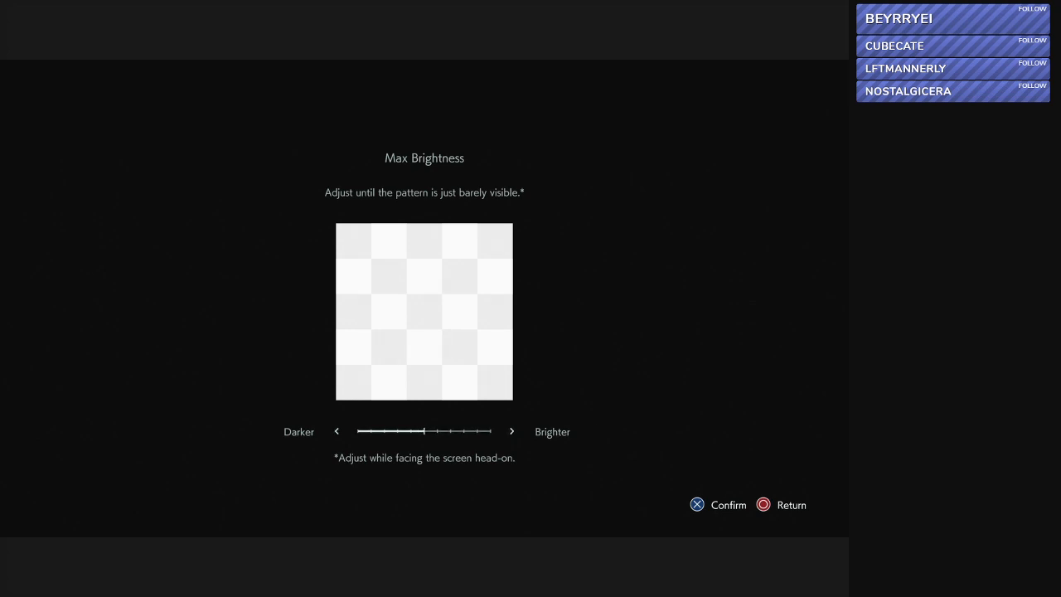
# Step: Accept the default maximum and minimum brightness levels
pyautogui.click(511, 431)
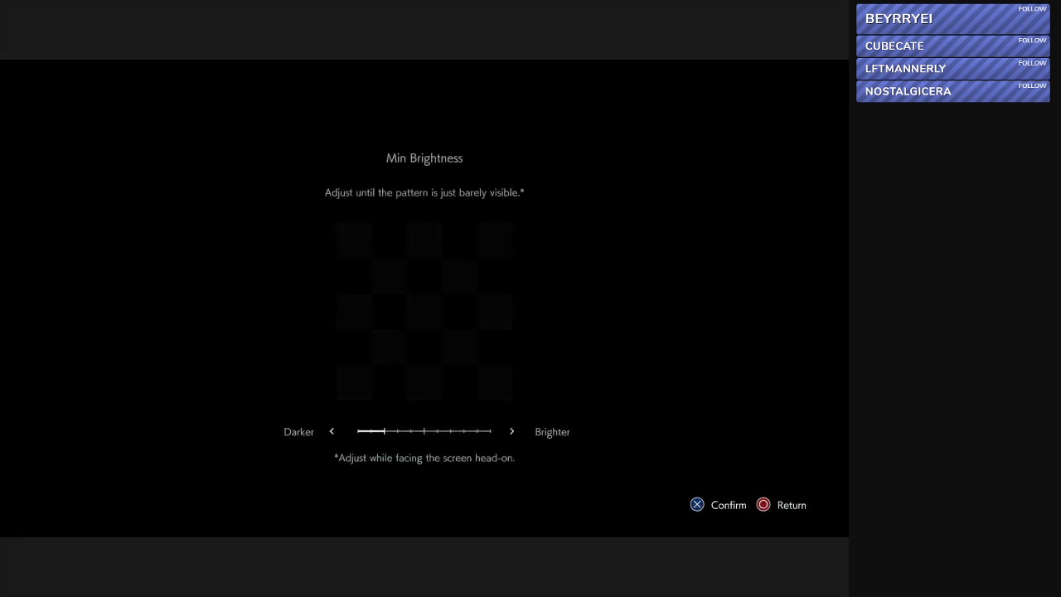
pyautogui.click(698, 504)
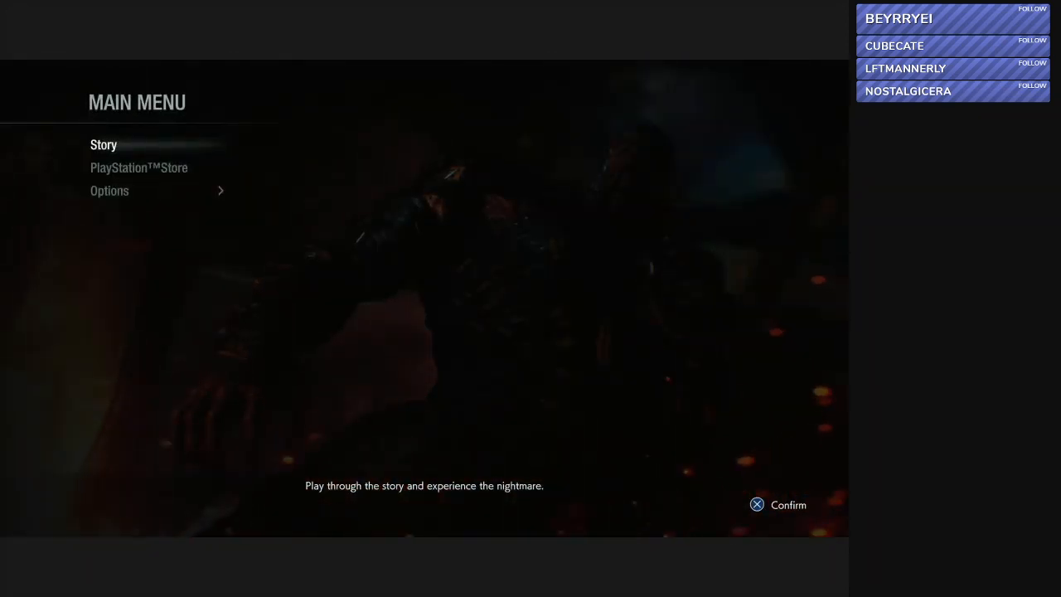
# Step: Start Story mode and dismiss the demo's no-save/no-load notice
pyautogui.click(110, 190)
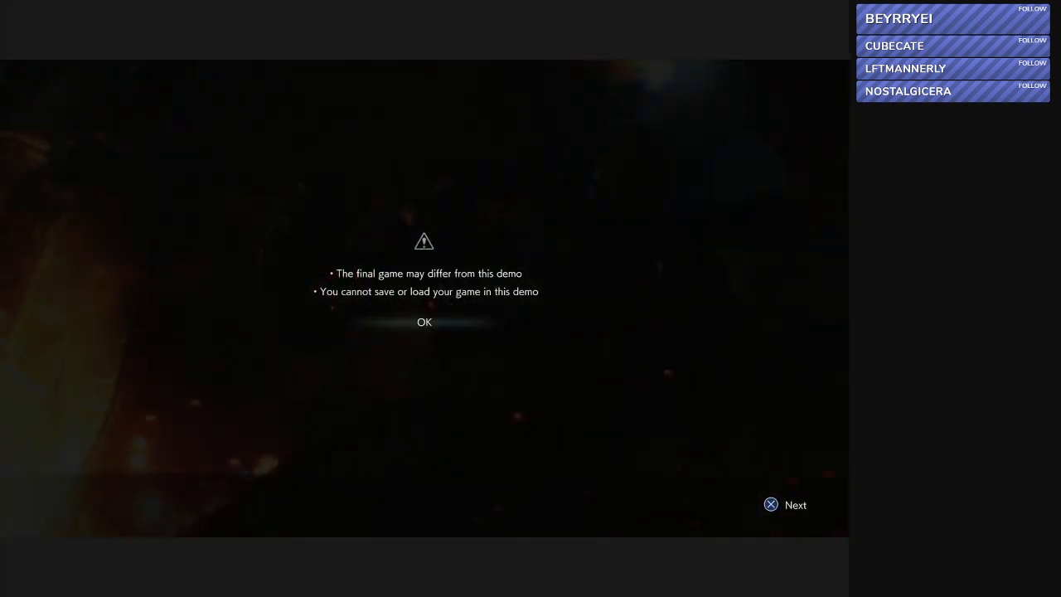
pyautogui.click(424, 322)
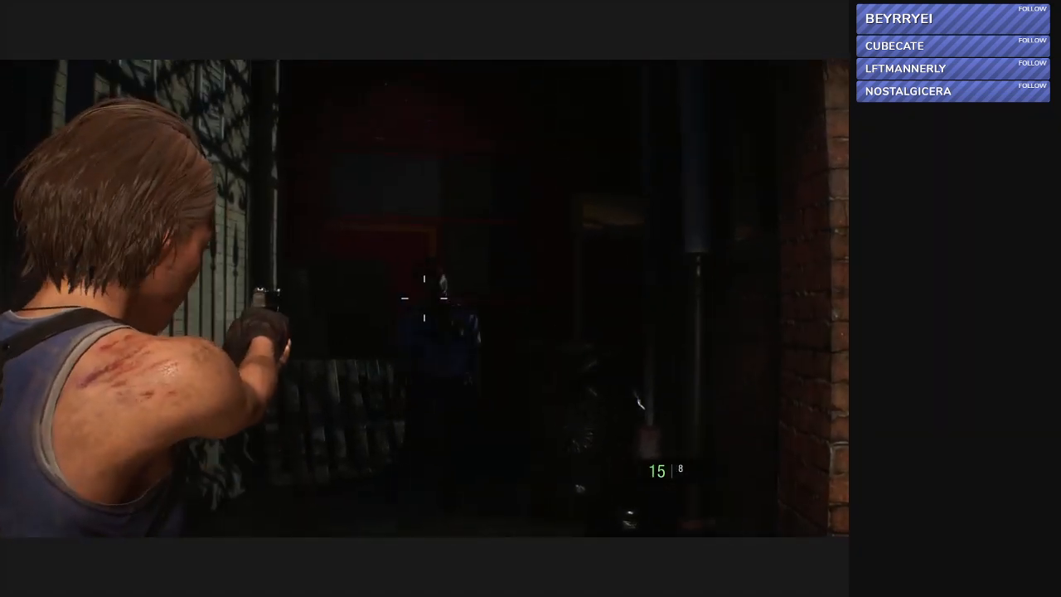
# Step: Pause the game at 00:03:51 play time
pyautogui.click(423, 298)
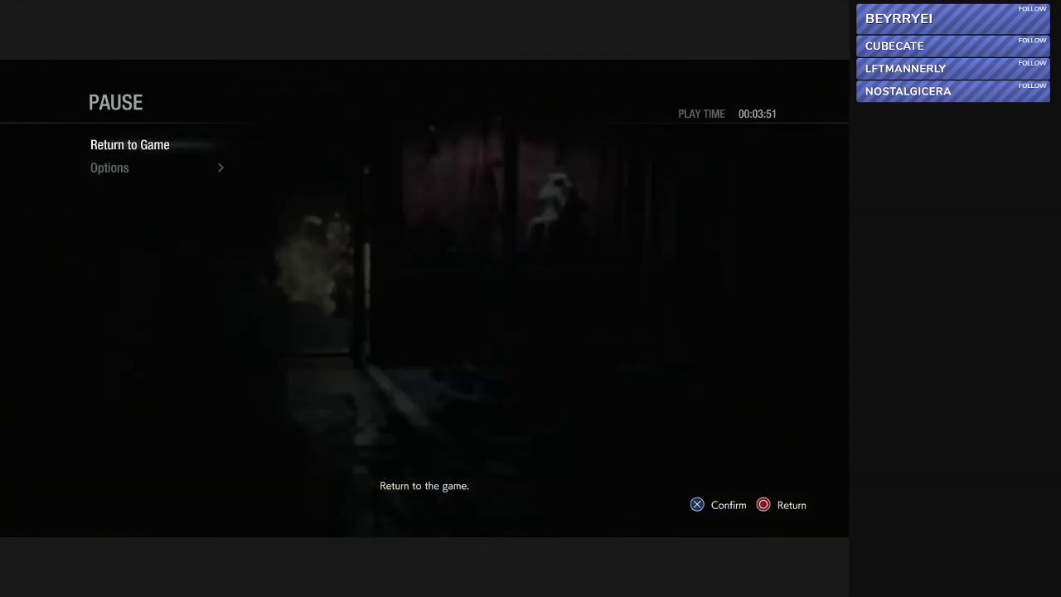
# Step: Open Options from the pause menu and select the Max Brightness setting
pyautogui.click(108, 168)
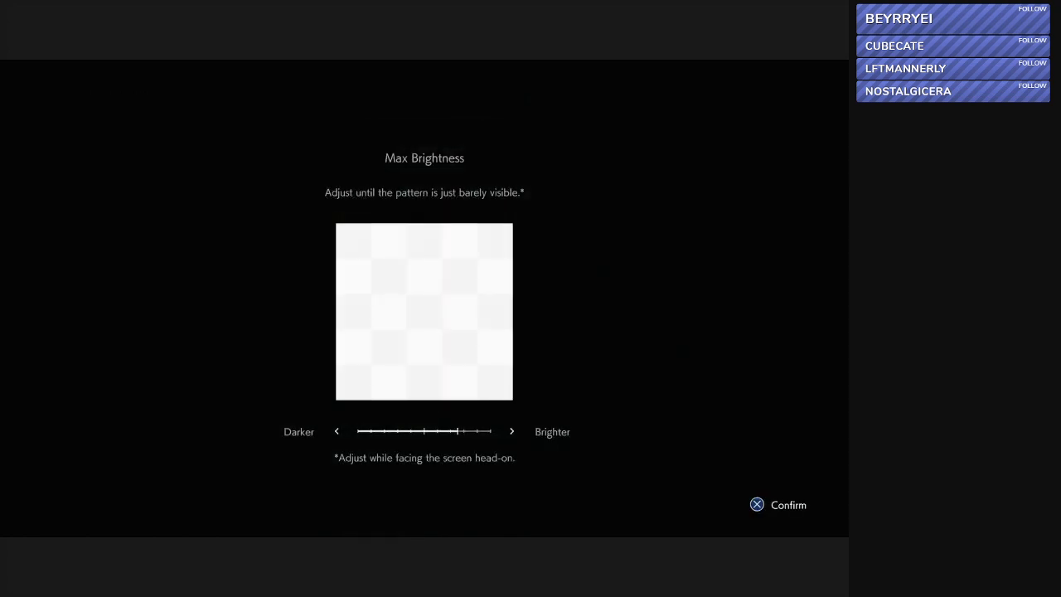
pyautogui.click(756, 504)
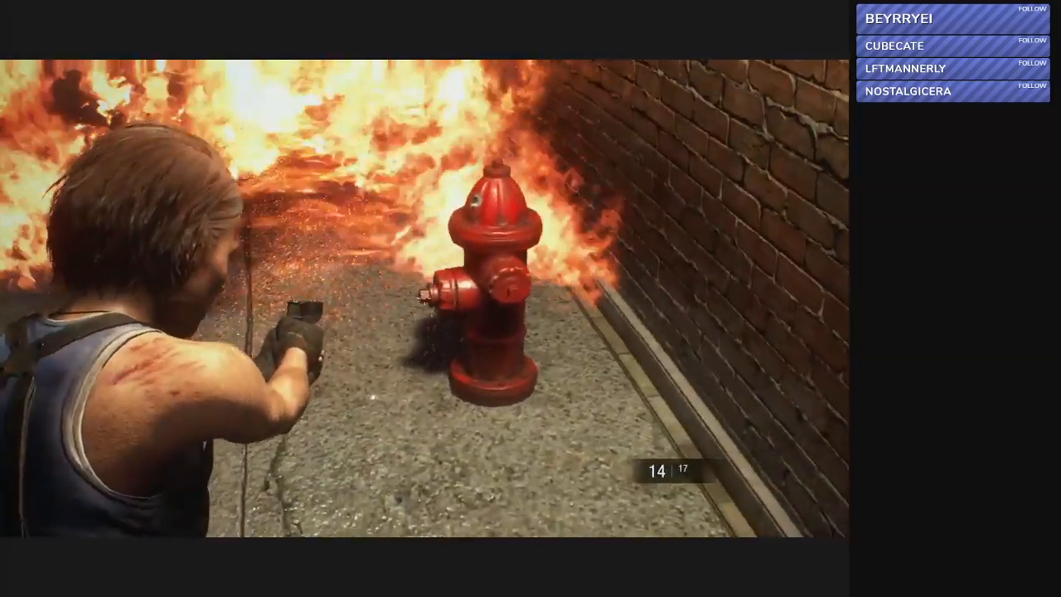
# Step: Walk Jill past the hydrant and burning alley into the dark fenced area
pyautogui.press('tab')
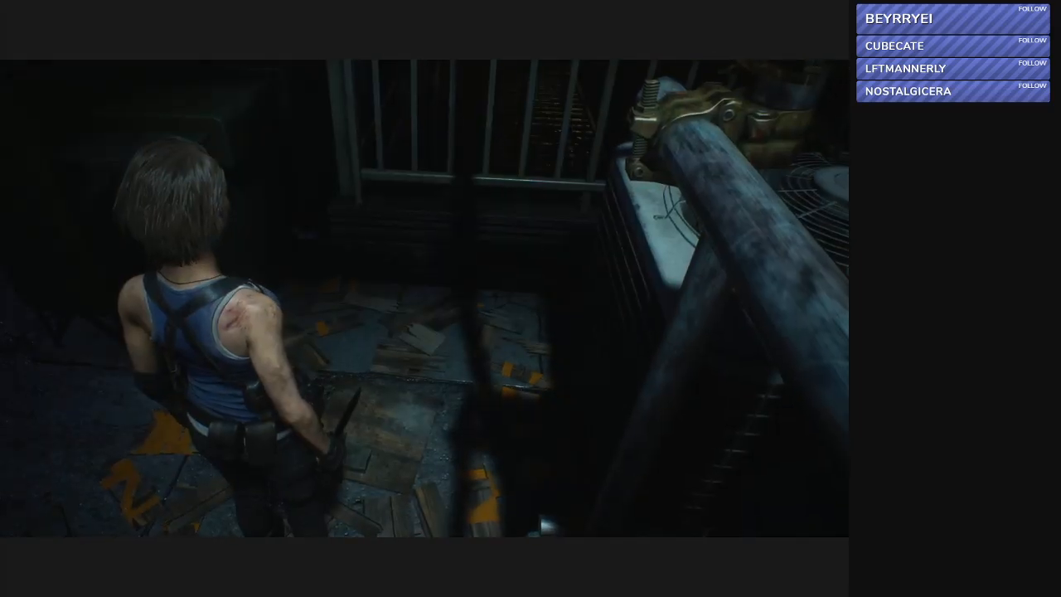
# Step: Pick up the diary and read page 2 about the safe code and Aqua Cure
pyautogui.press('tab')
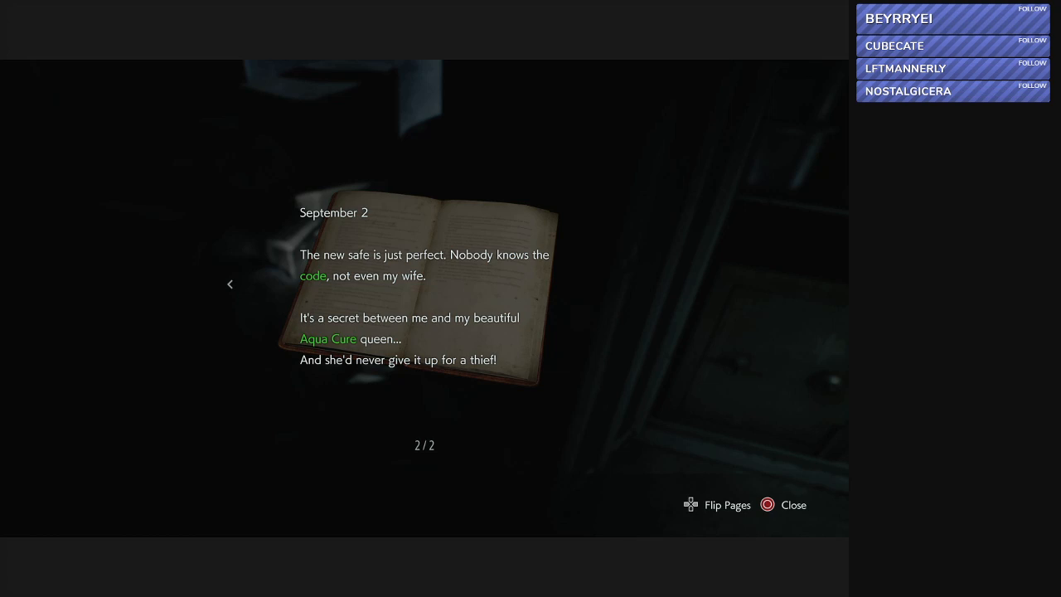
# Step: Close the diary and shoot the zombie slumped against the brick wall
pyautogui.click(792, 505)
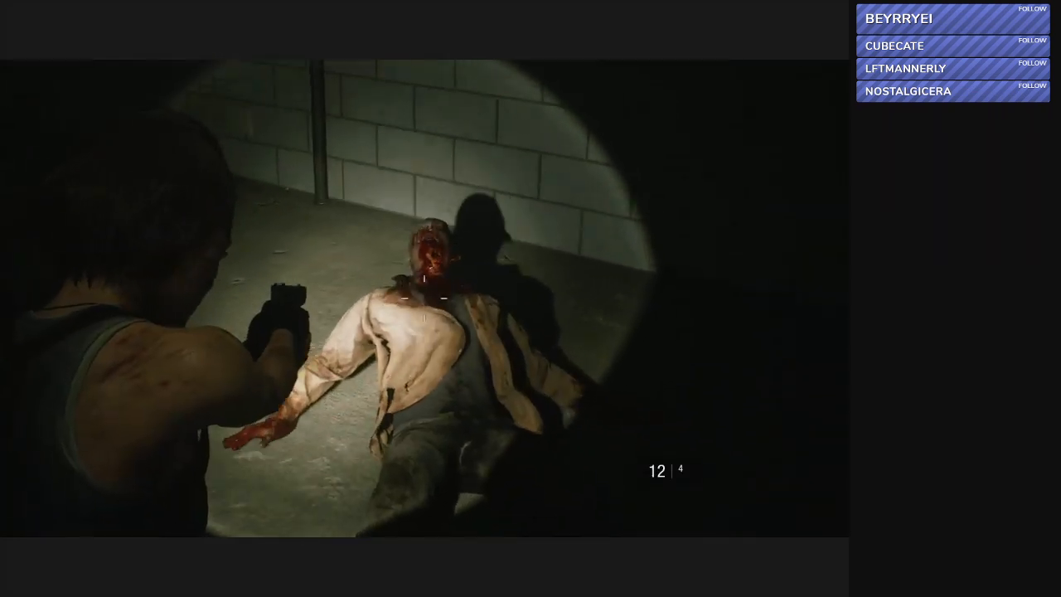
# Step: Enter the store and aim at the two zombies between the shelves
pyautogui.click(422, 299)
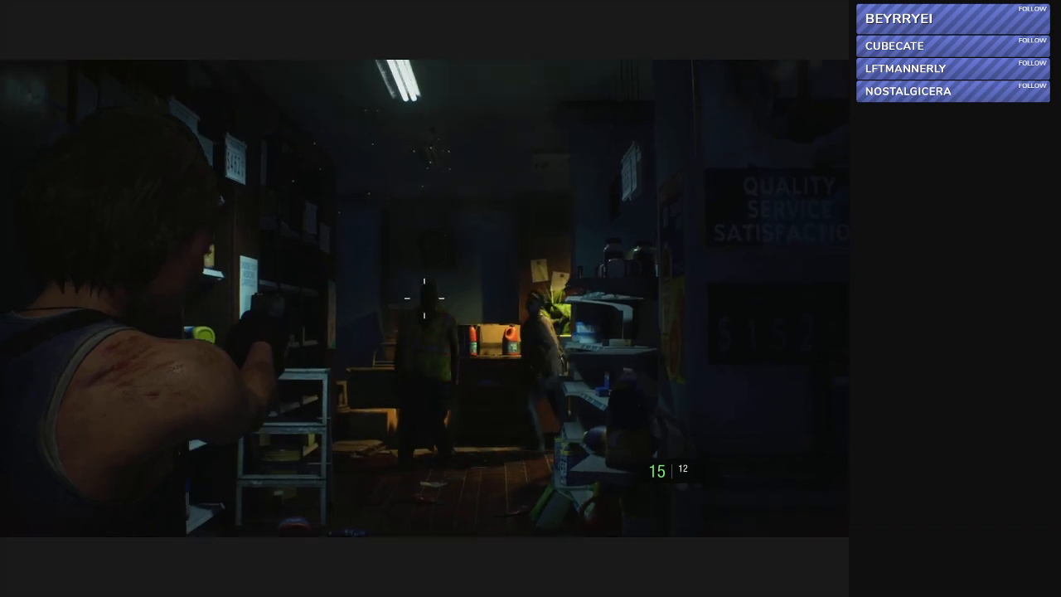
# Step: Open the inventory and highlight the Mixed Herb (G+R)
pyautogui.click(423, 298)
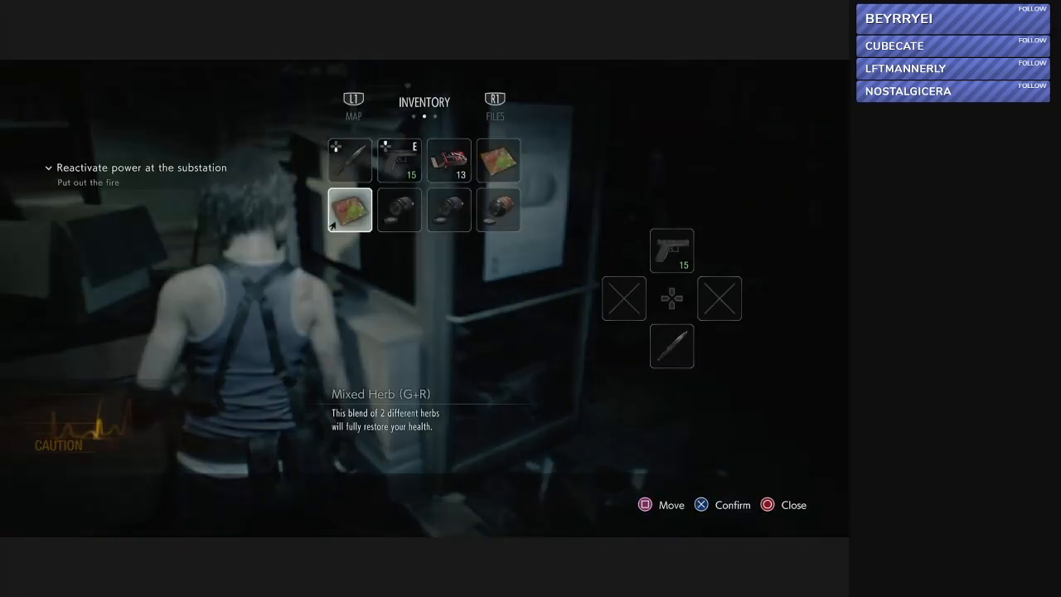
# Step: Close the inventory and aim down the street beside the red truck
pyautogui.click(498, 209)
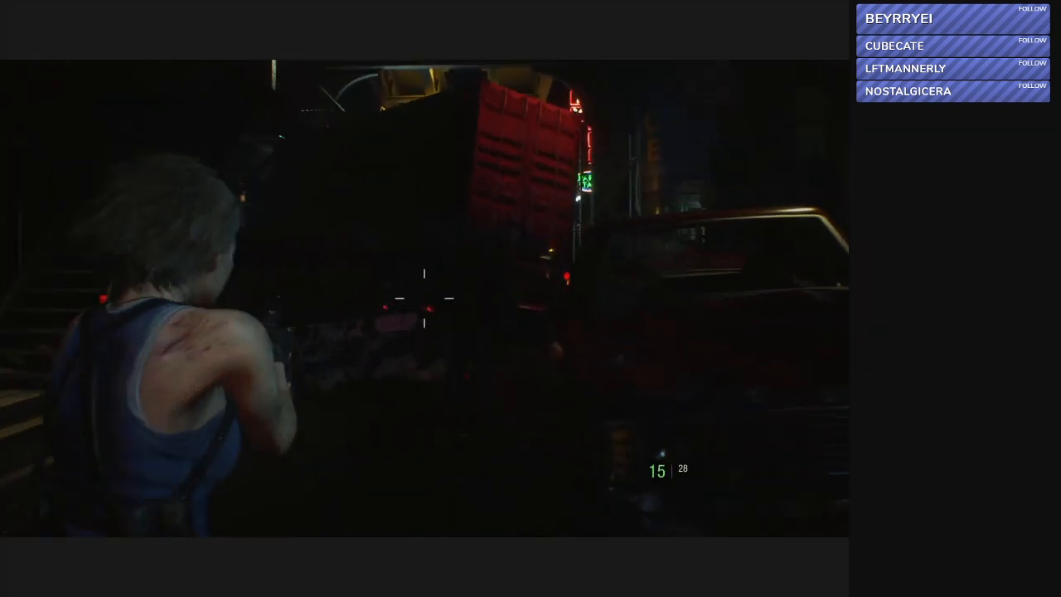
# Step: Fire the handgun toward the red container area and reload to 15 rounds, 23 reserve
pyautogui.click(424, 298)
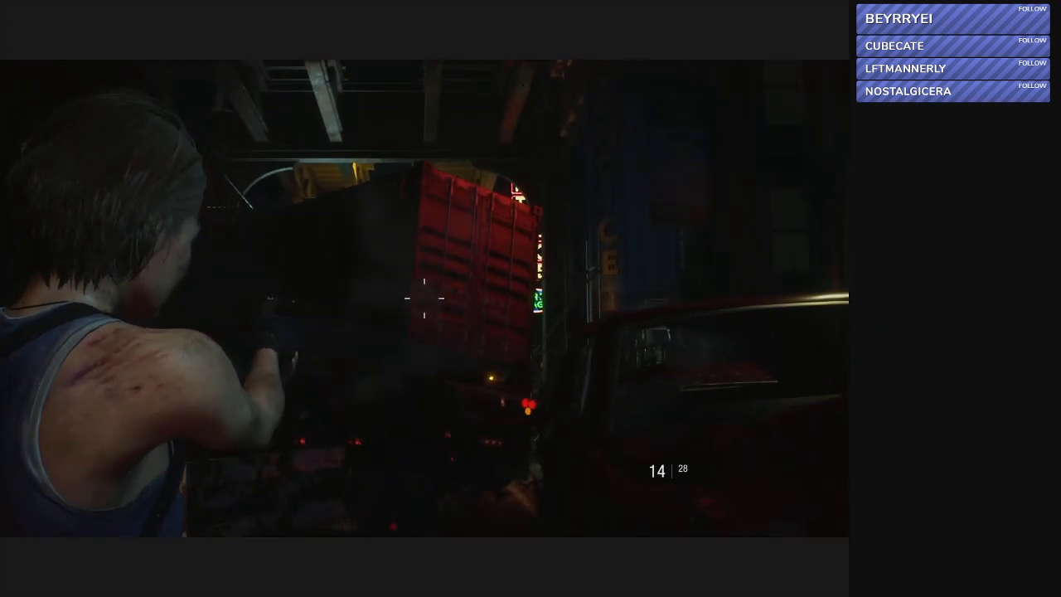
pyautogui.click(424, 300)
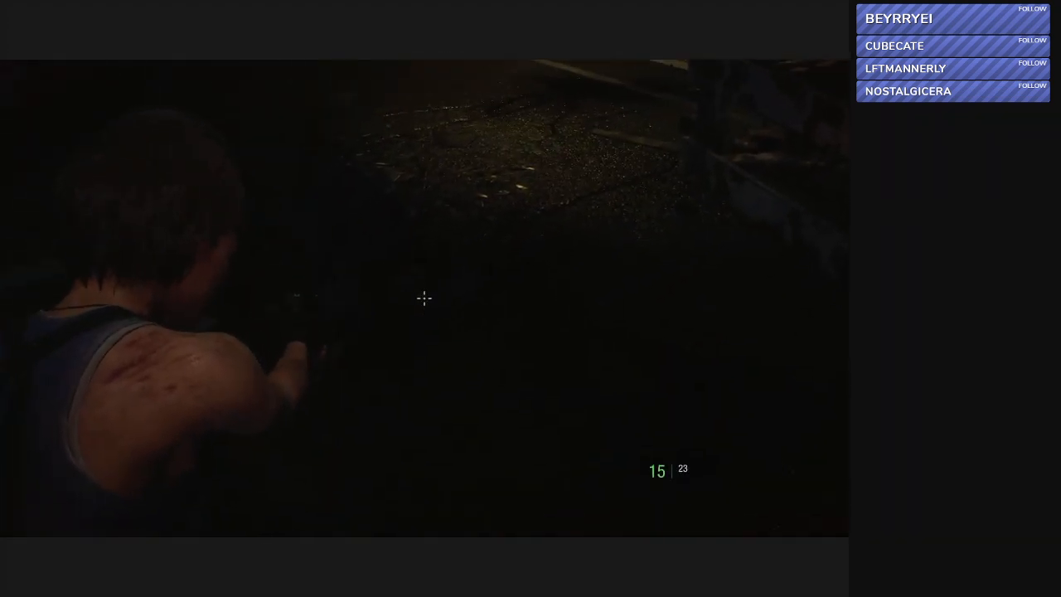
# Step: Walk up to the gun-rack note and read about the chained shotgun
pyautogui.click(425, 298)
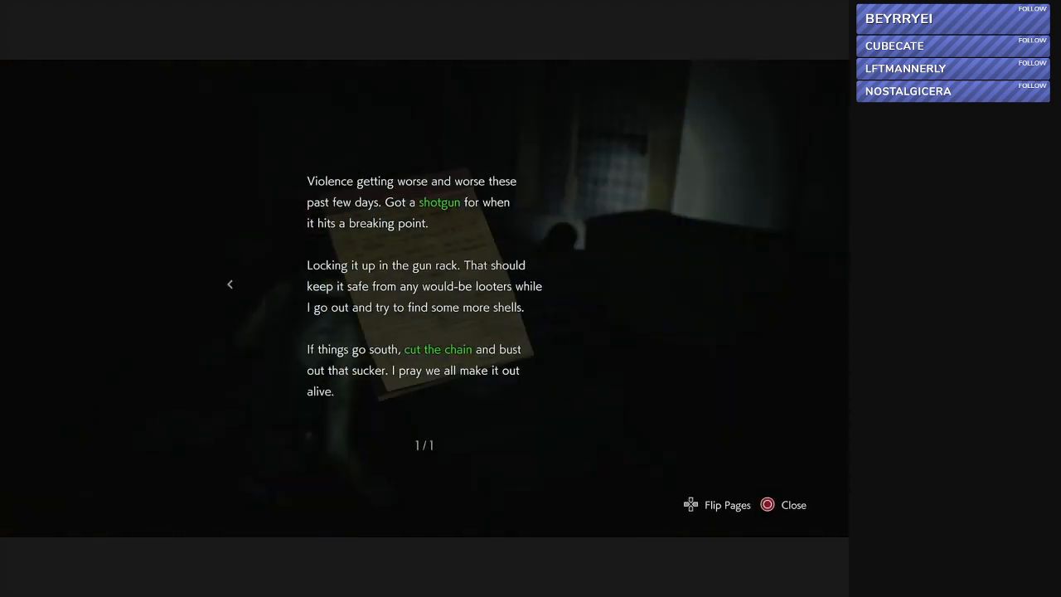
# Step: Close the shotgun note, check the full inventory, and read the Ensuring Safe Subway Operations file
pyautogui.click(791, 504)
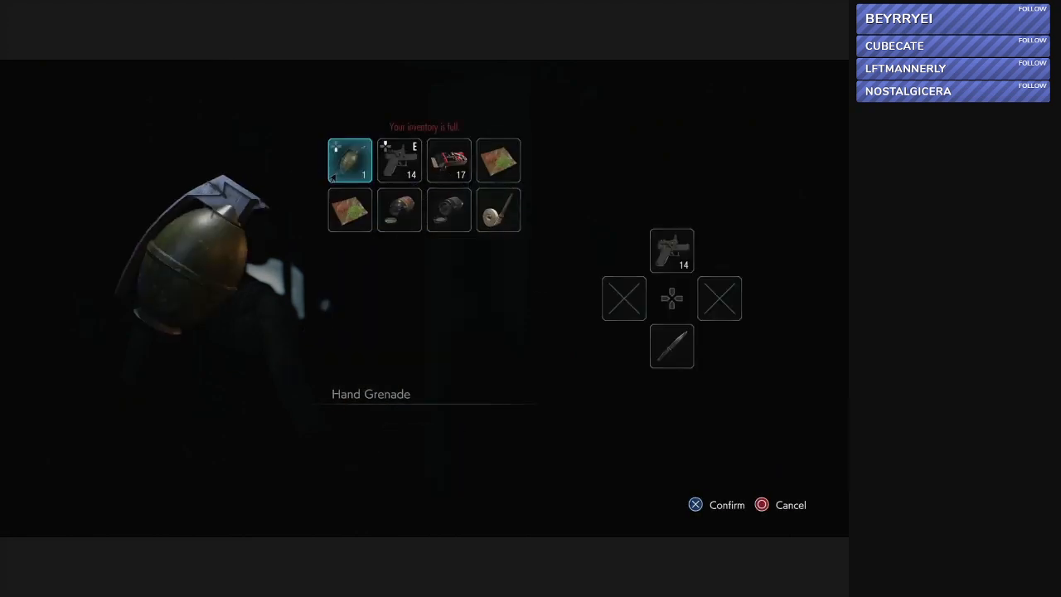
pyautogui.click(447, 210)
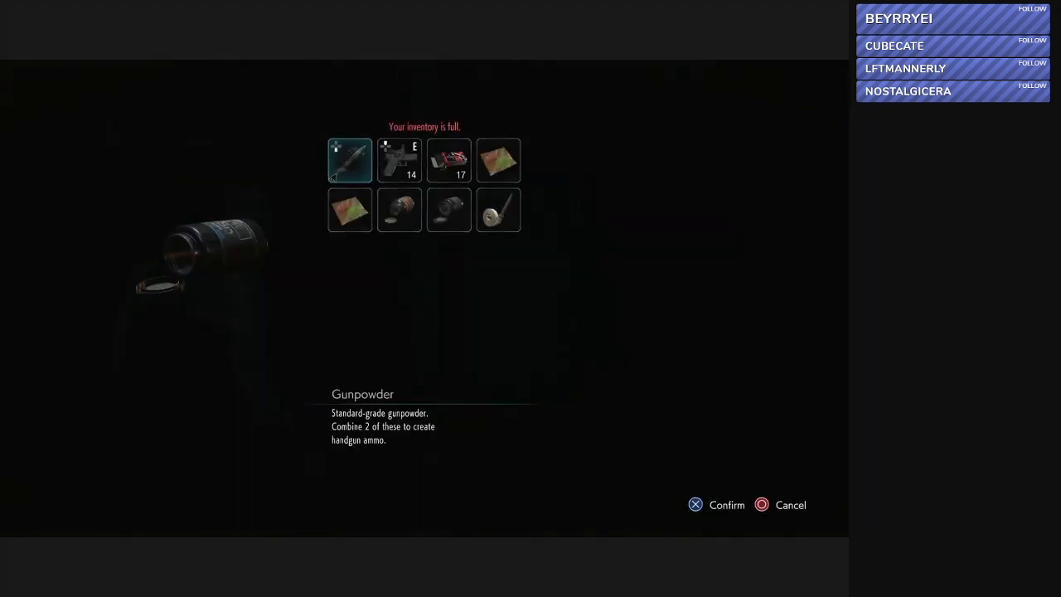
pyautogui.click(449, 209)
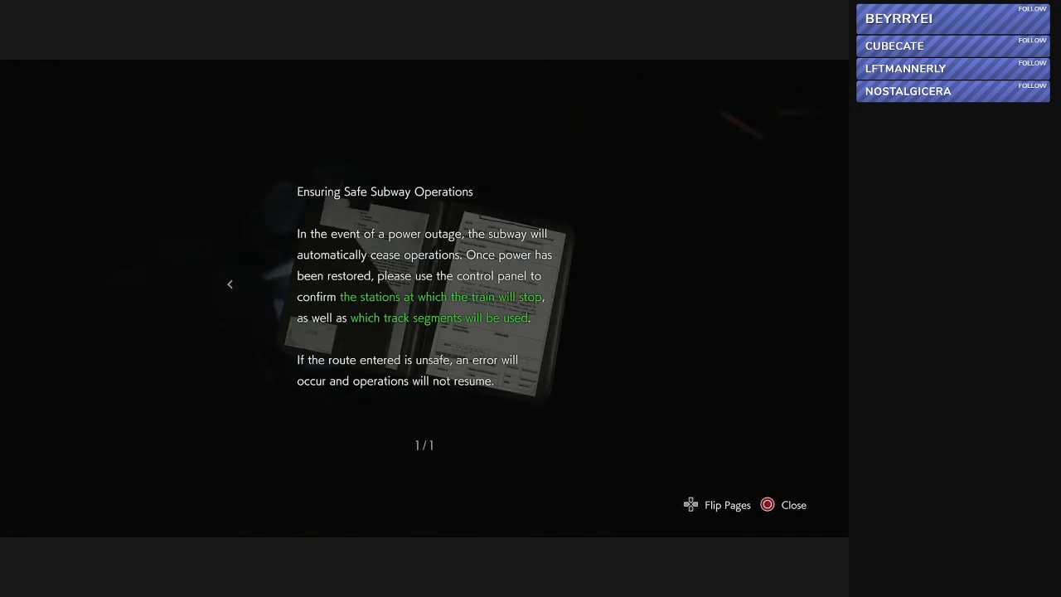
pyautogui.click(783, 504)
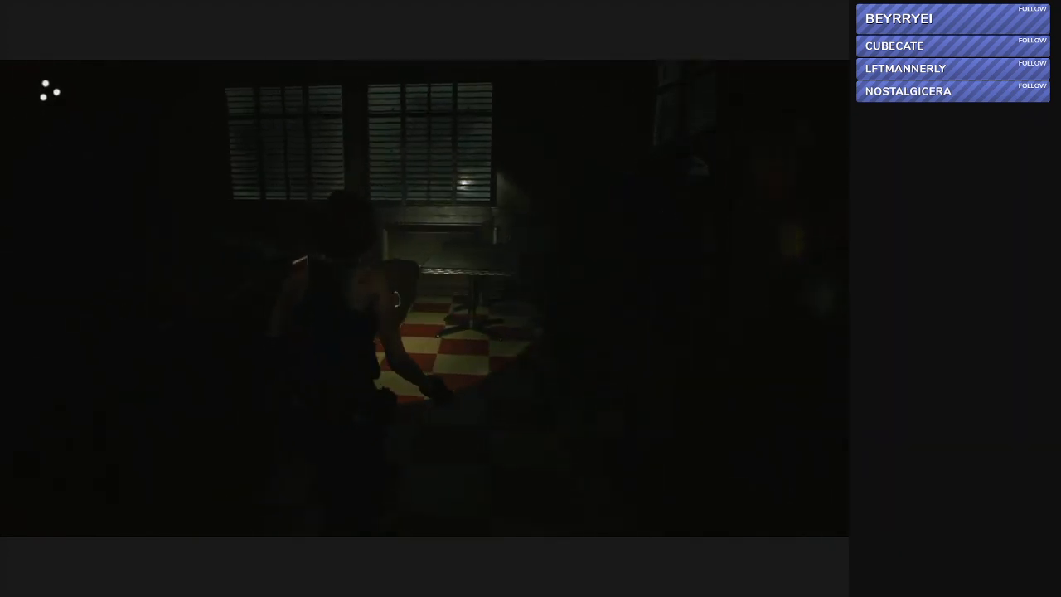
pyautogui.moveTo(510, 309)
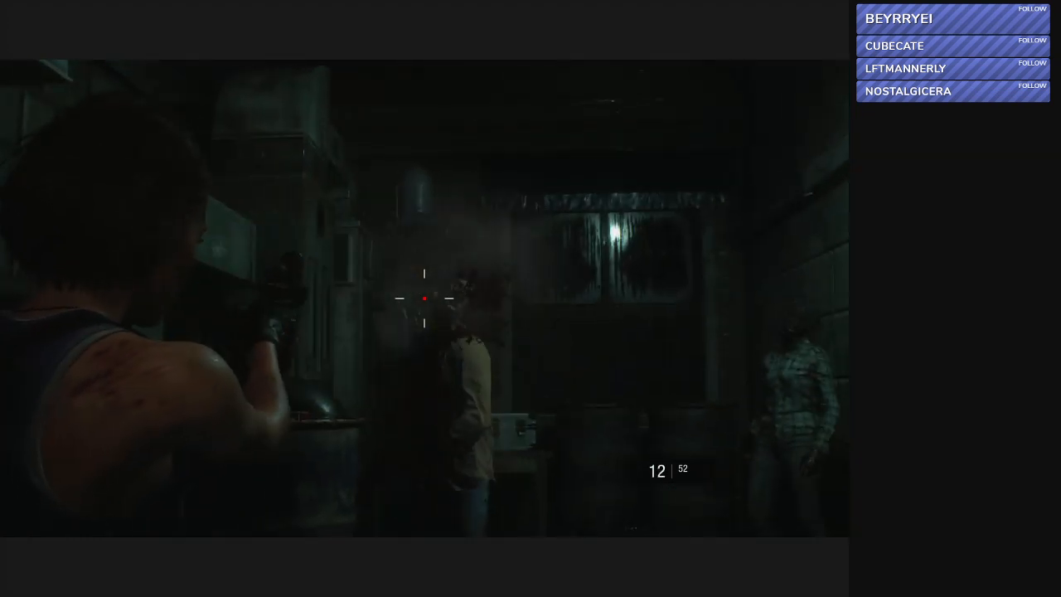
# Step: Shoot the zombies in the dark storage room with the handgun
pyautogui.click(425, 297)
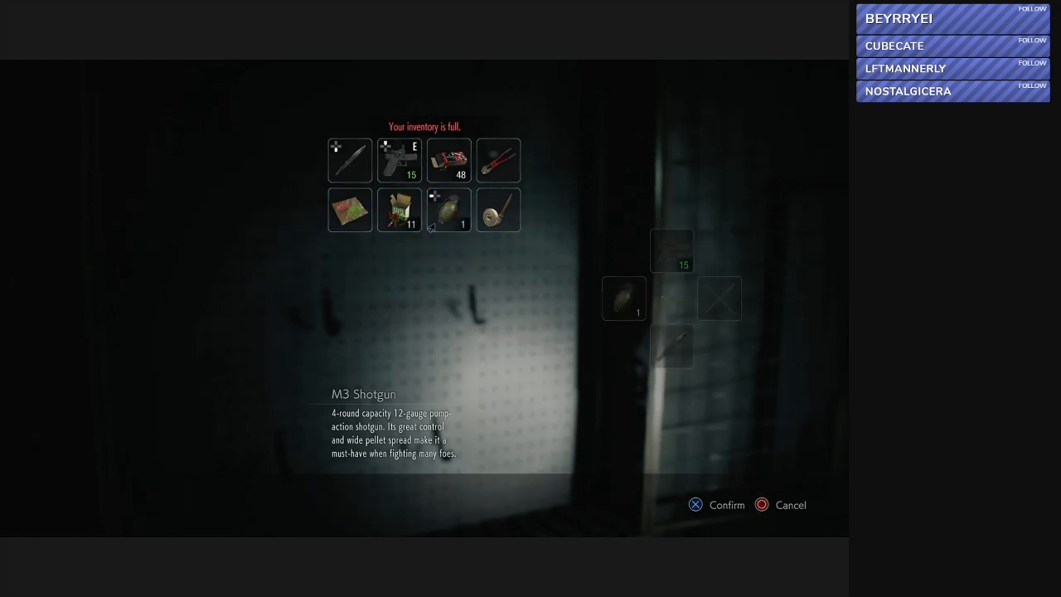
# Step: Attempt to take the M3 Shotgun and dismiss the inventory-full screen
pyautogui.click(447, 209)
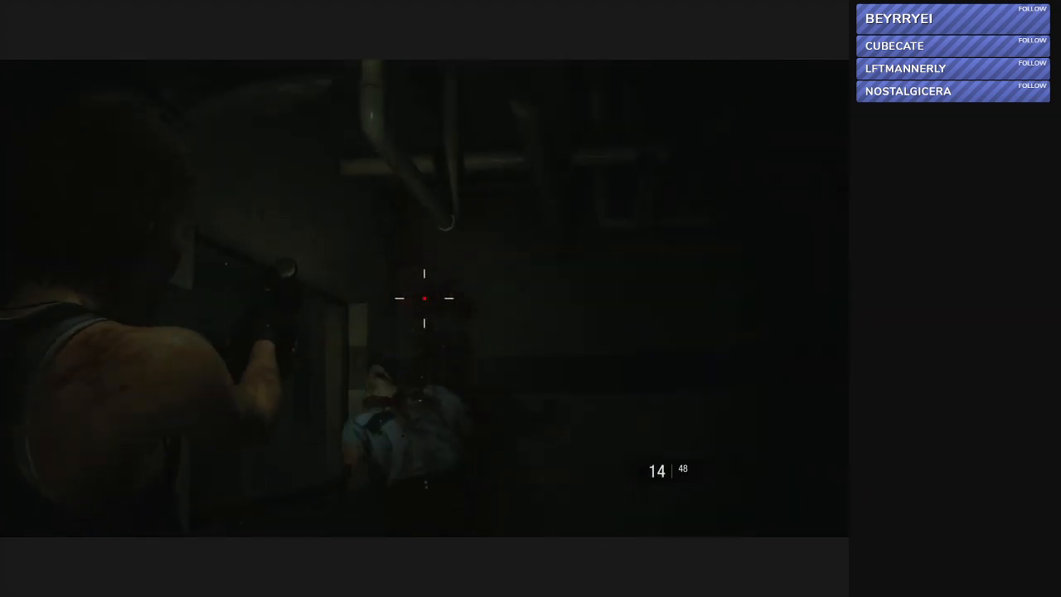
# Step: Shoot the crawling zombie on the corridor floor until it stops
pyautogui.click(424, 297)
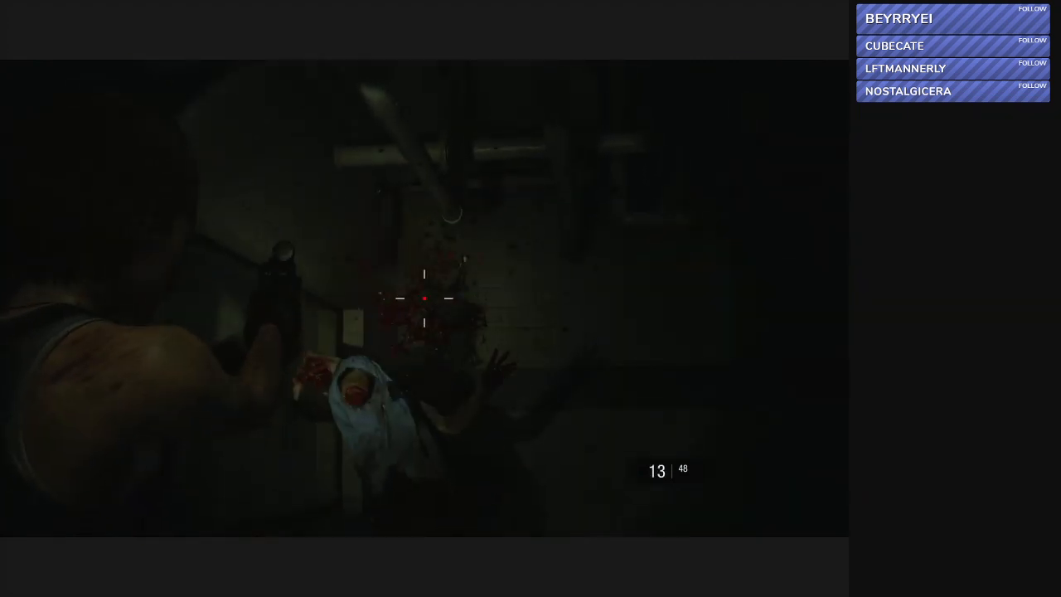
pyautogui.click(424, 298)
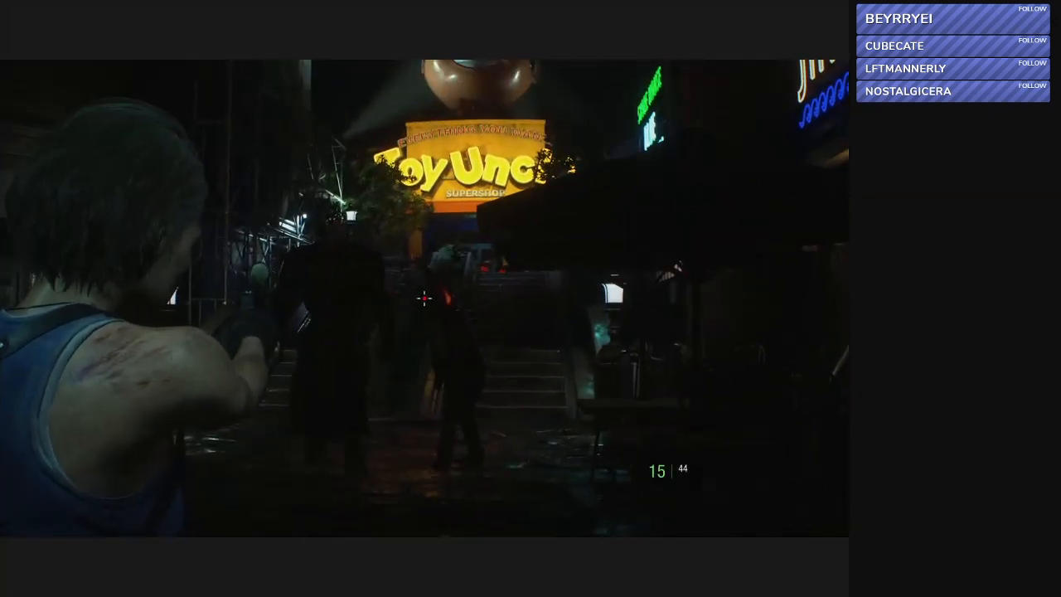
# Step: Shoot the approaching zombies on the night street by the toy store
pyautogui.click(424, 300)
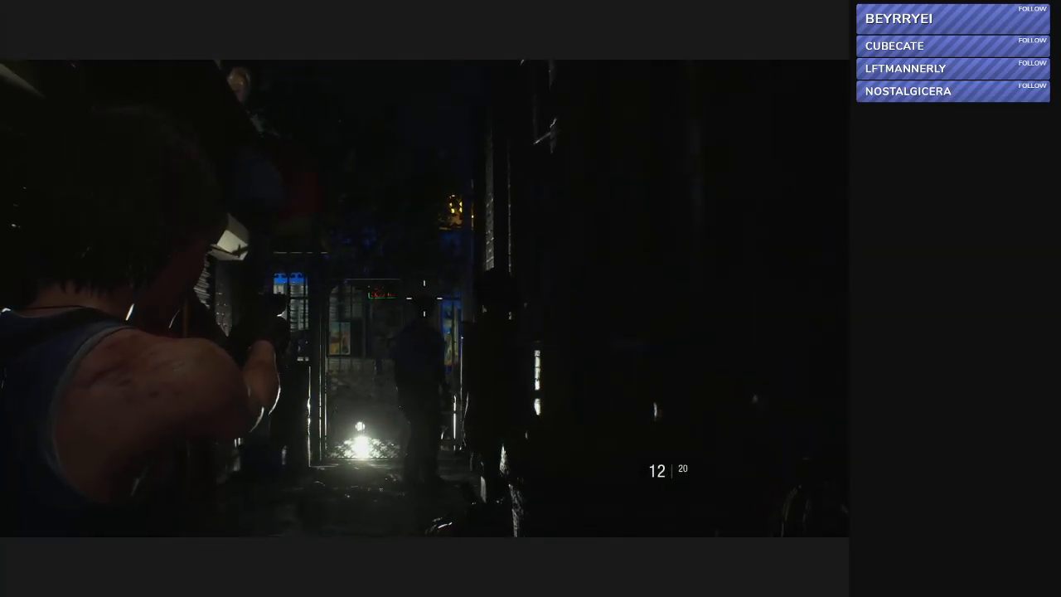
# Step: Shoot the zombies down the alley near the neon donut shop
pyautogui.click(422, 299)
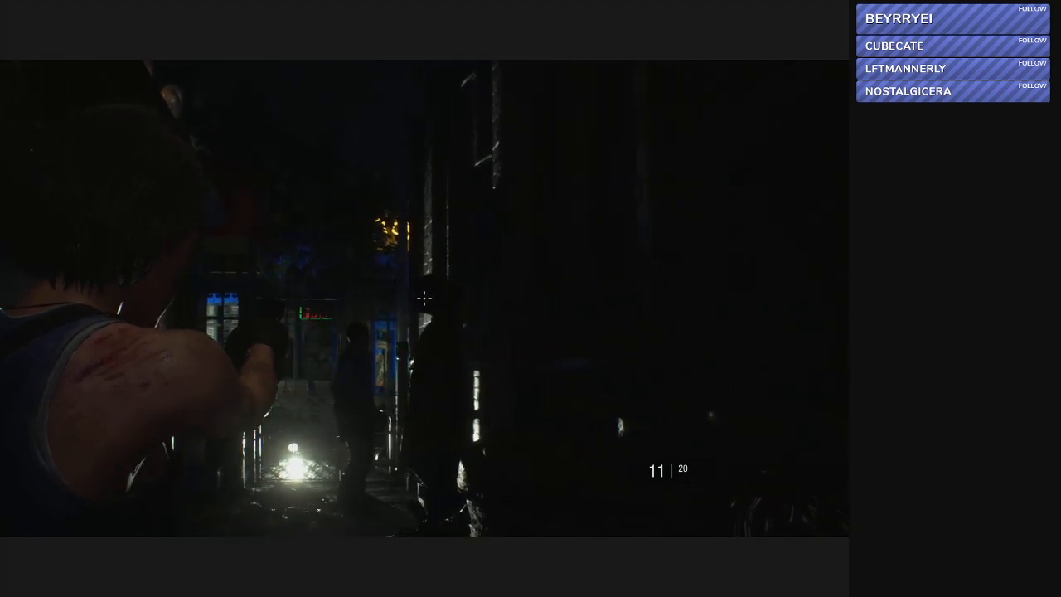
pyautogui.click(424, 299)
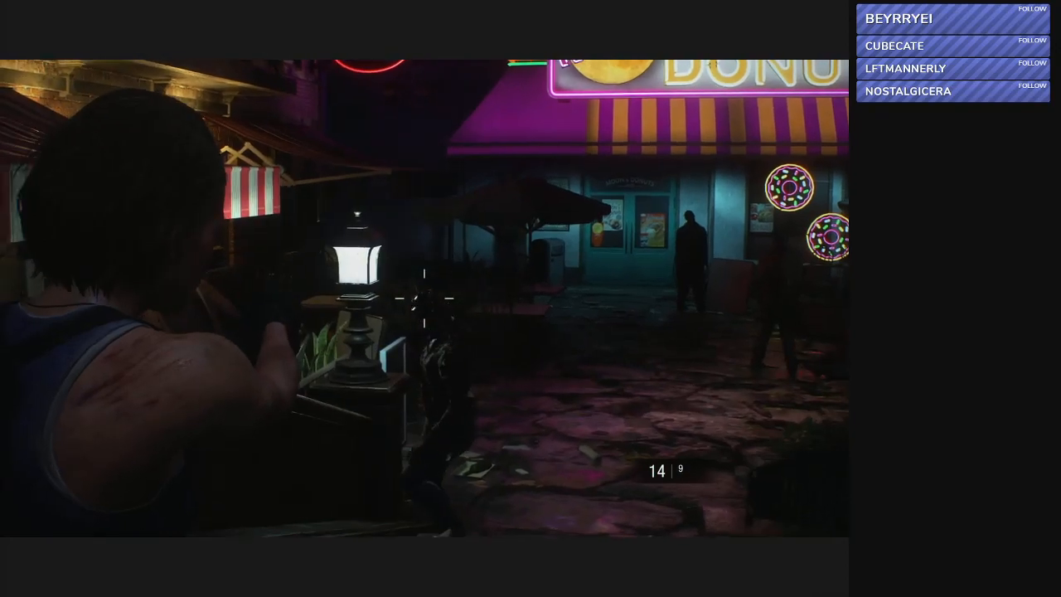
pyautogui.click(424, 298)
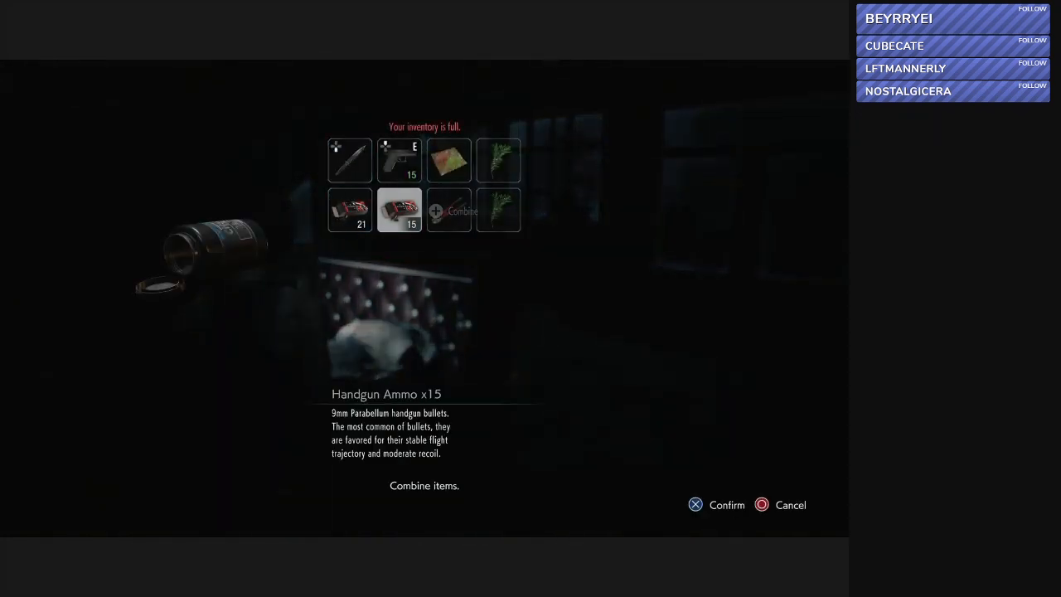
# Step: Combine Handgun Ammo x15 with the 21-round stack in the inventory
pyautogui.click(717, 504)
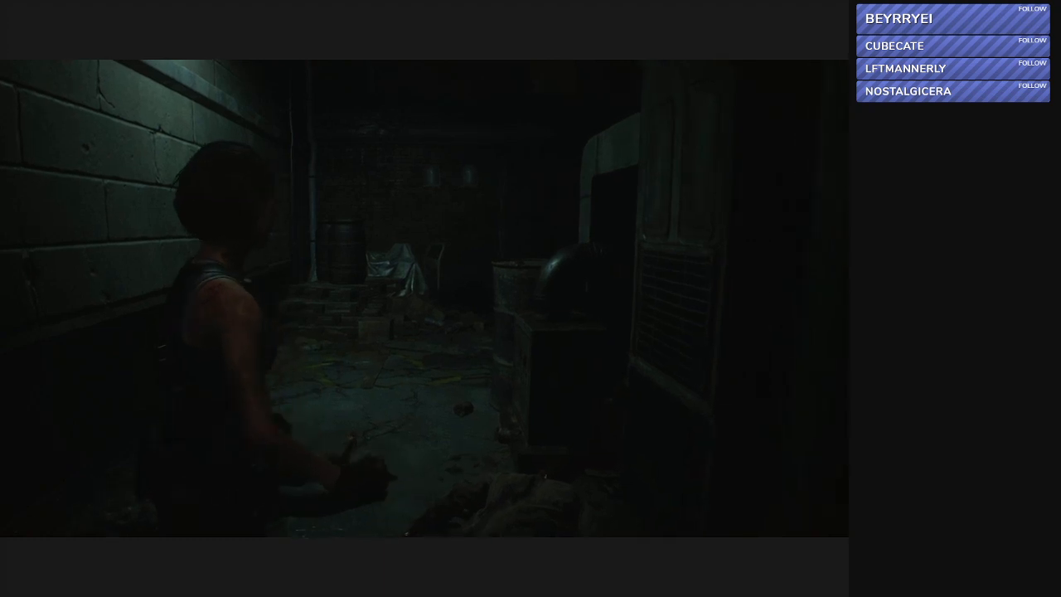
# Step: Close the inventory and walk through the dark back alley toward Moon's Donuts
pyautogui.press('tab')
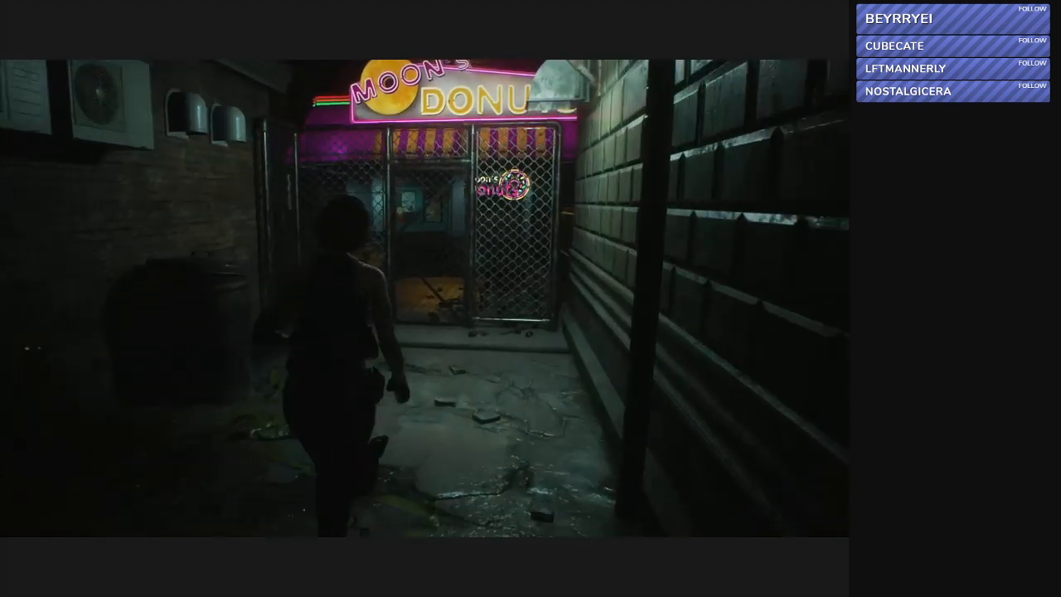
# Step: Run Jill down the alley toward the chain-link gate at the donut shop
pyautogui.press('w')
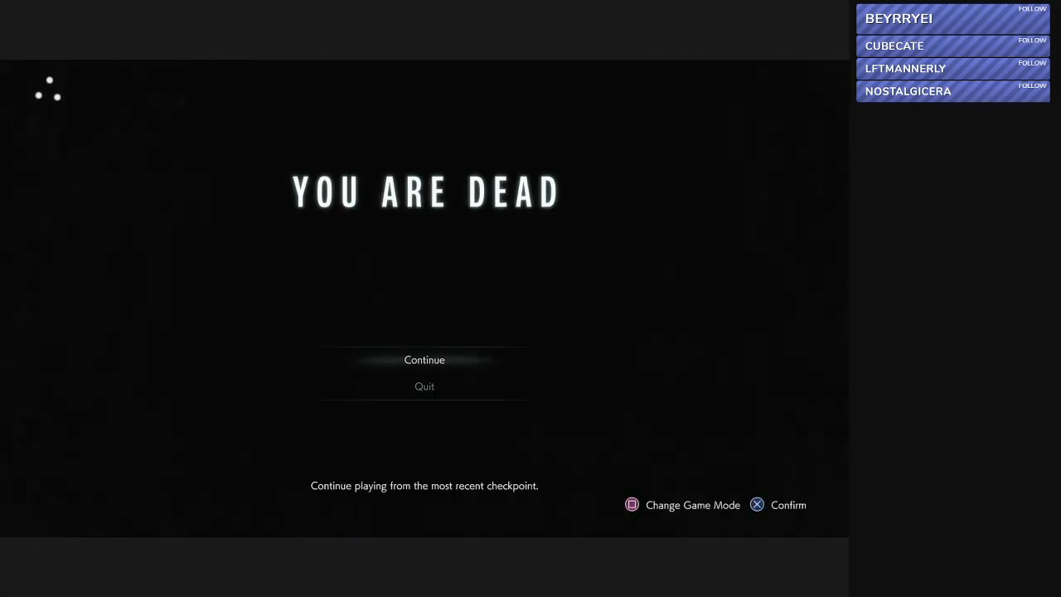
# Step: Continue from the latest checkpoint to retry the Nemesis fight at Moon's Donuts
pyautogui.click(423, 359)
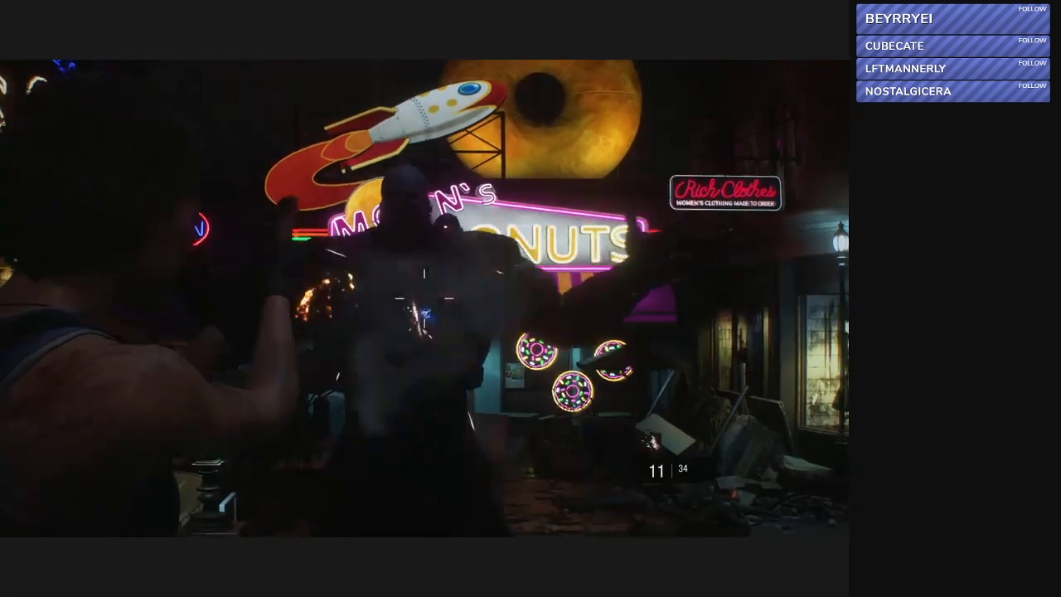
pyautogui.moveTo(424, 299)
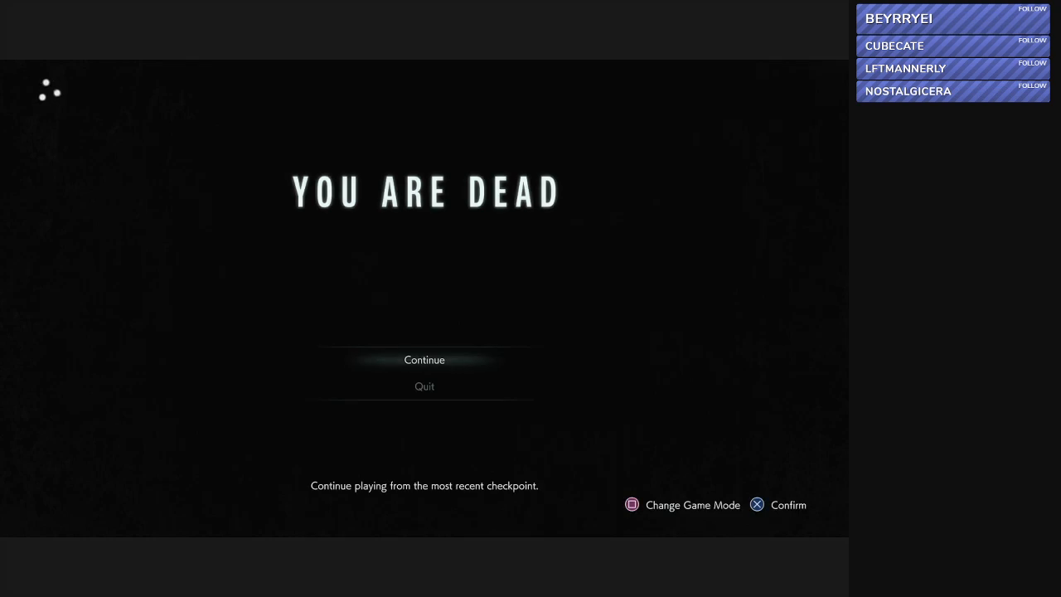
pyautogui.click(424, 359)
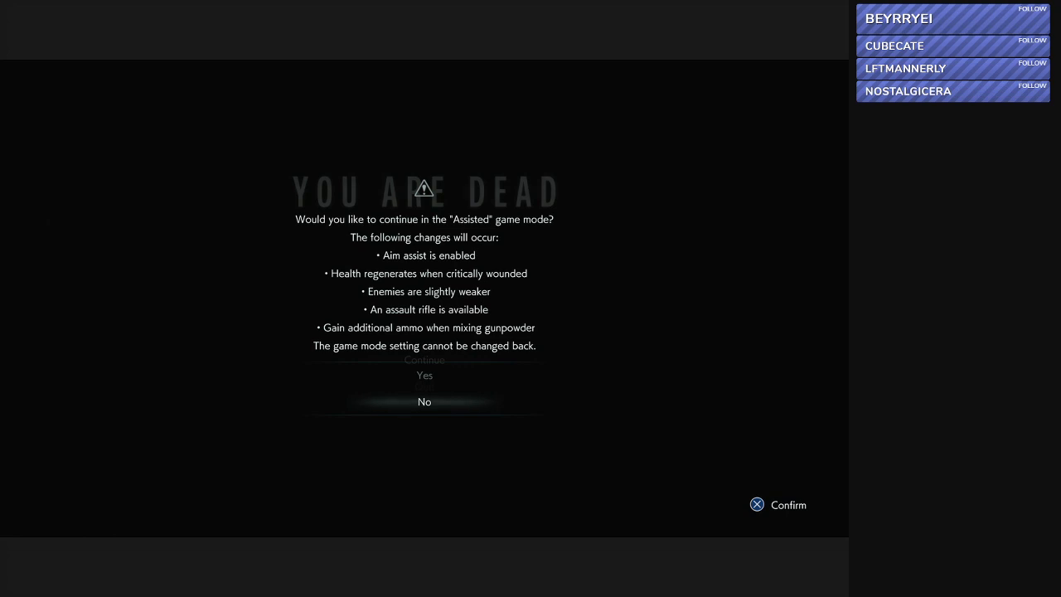
# Step: Decline Assisted mode and continue from the most recent checkpoint
pyautogui.click(424, 402)
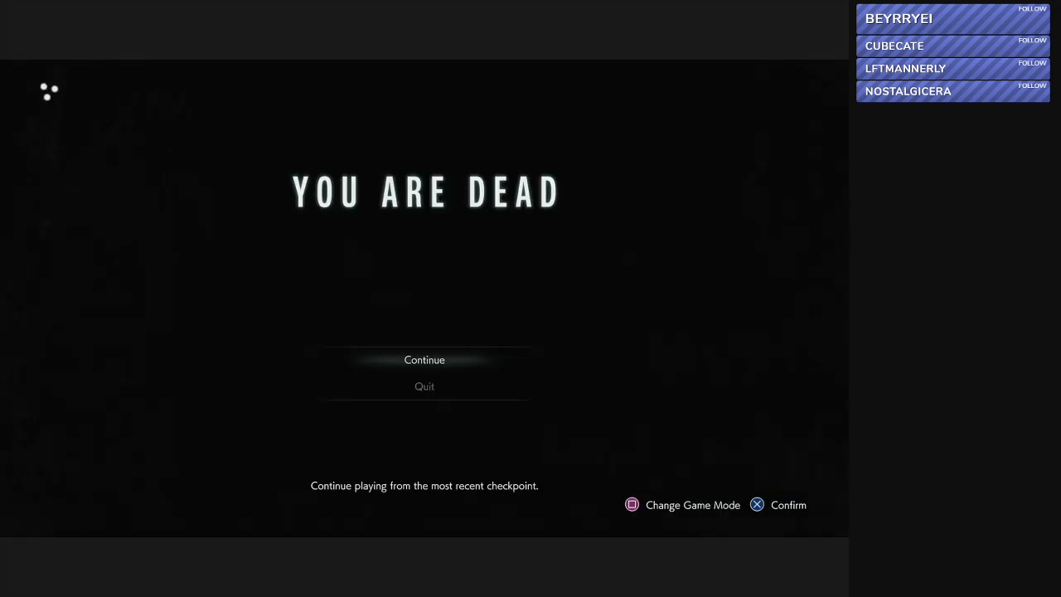
pyautogui.click(423, 359)
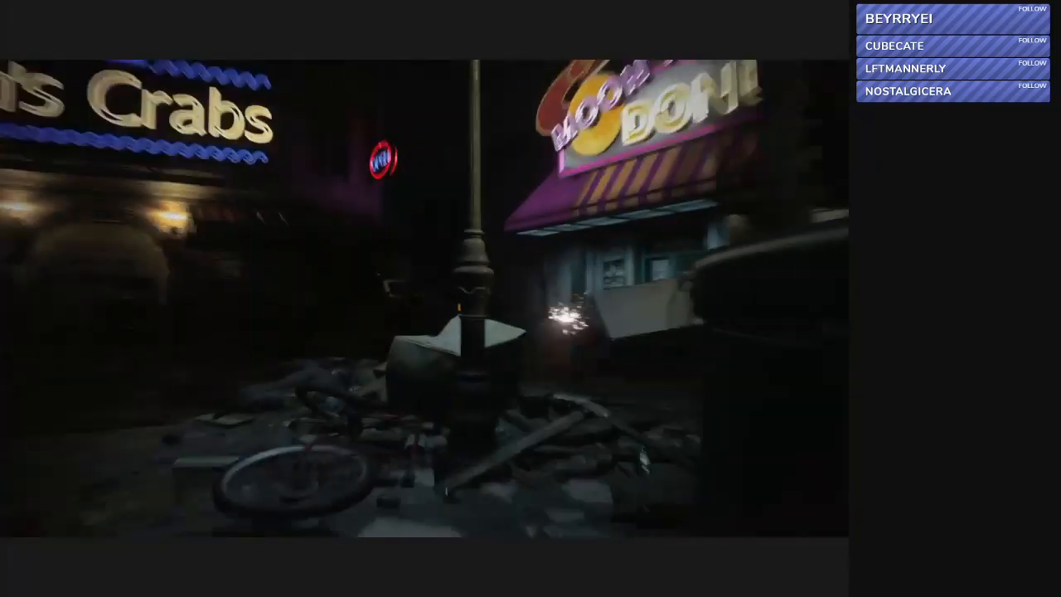
pyautogui.press('tab')
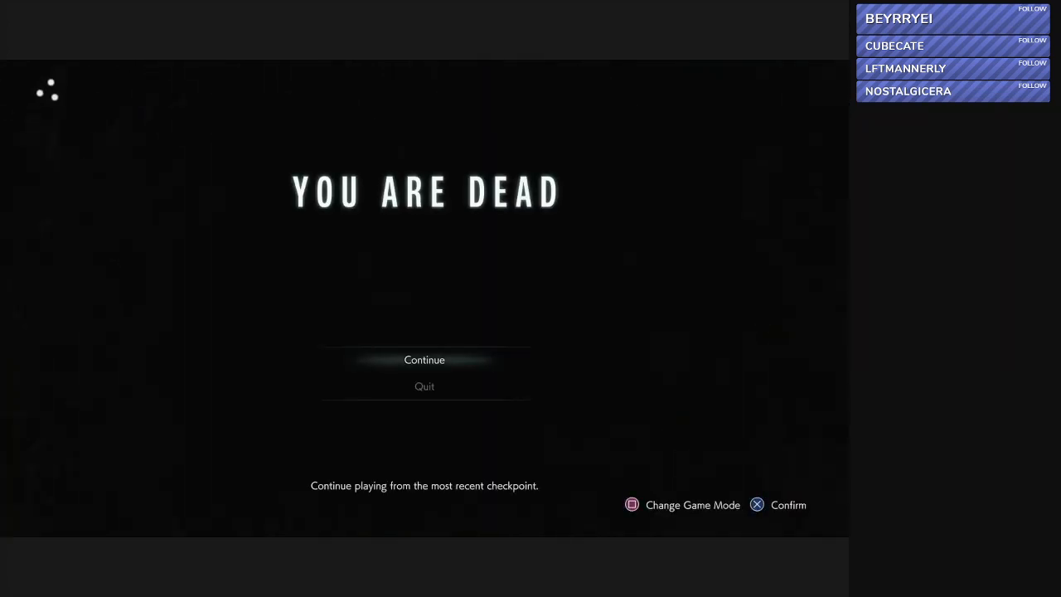
# Step: Choose Continue on the You Are Dead menu to resume from the checkpoint
pyautogui.click(423, 359)
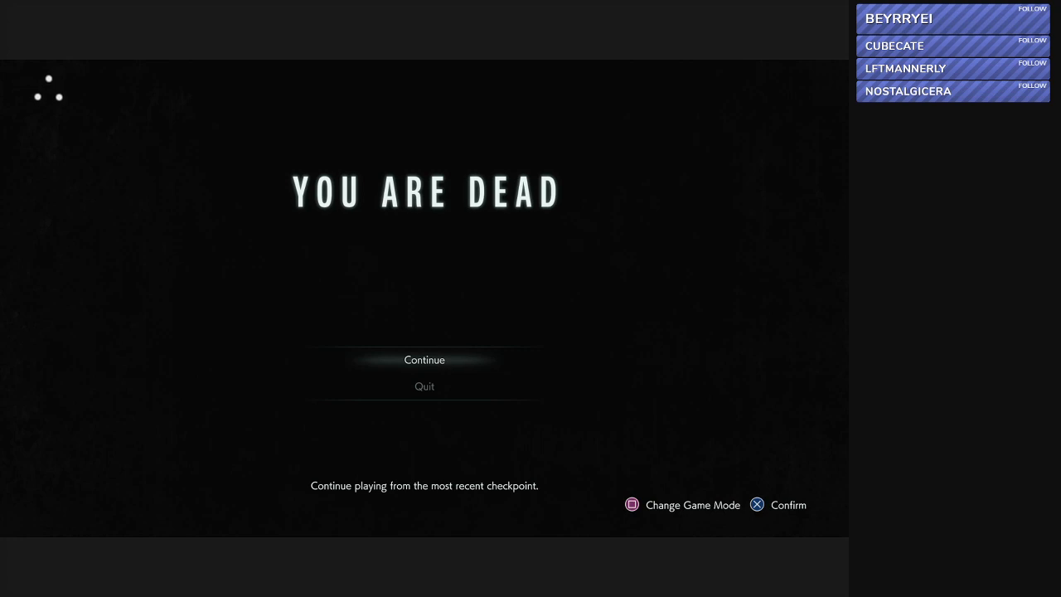
pyautogui.click(423, 360)
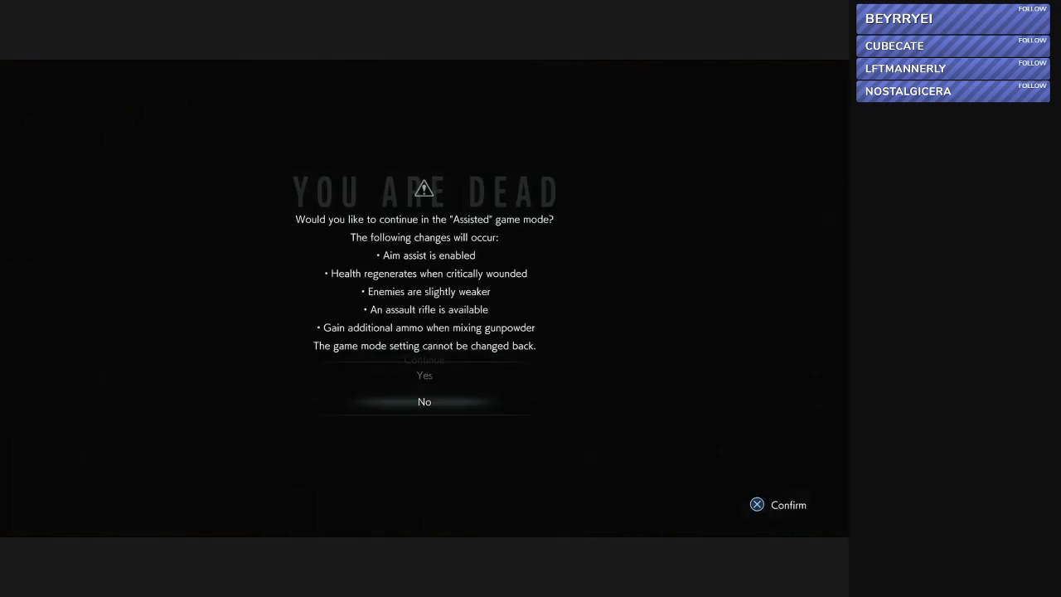
pyautogui.click(424, 401)
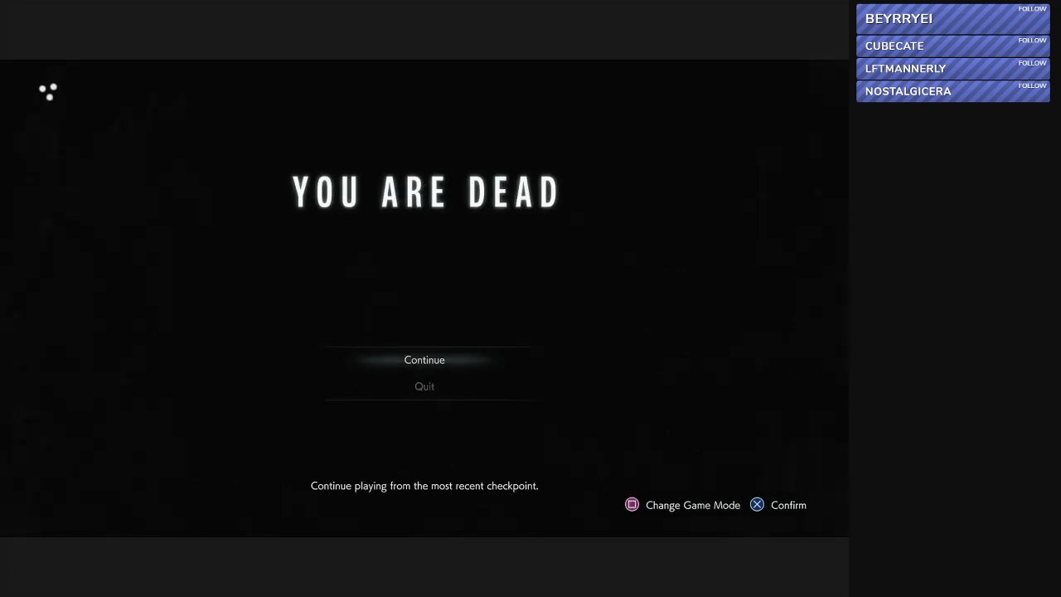
pyautogui.click(424, 359)
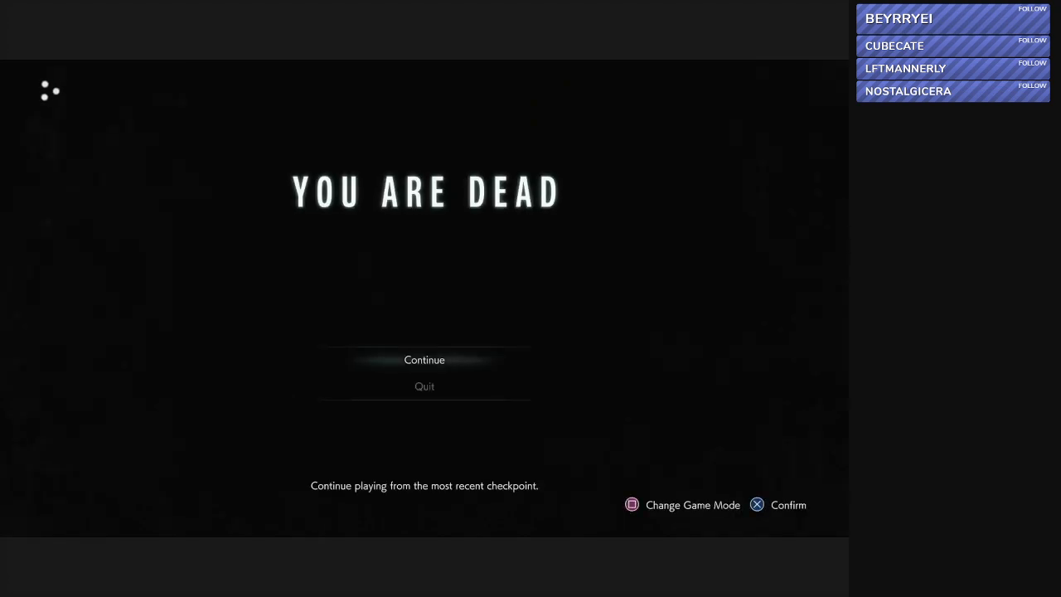
# Step: Pick Continue on the YOU ARE DEAD screen to resume from the checkpoint
pyautogui.click(423, 359)
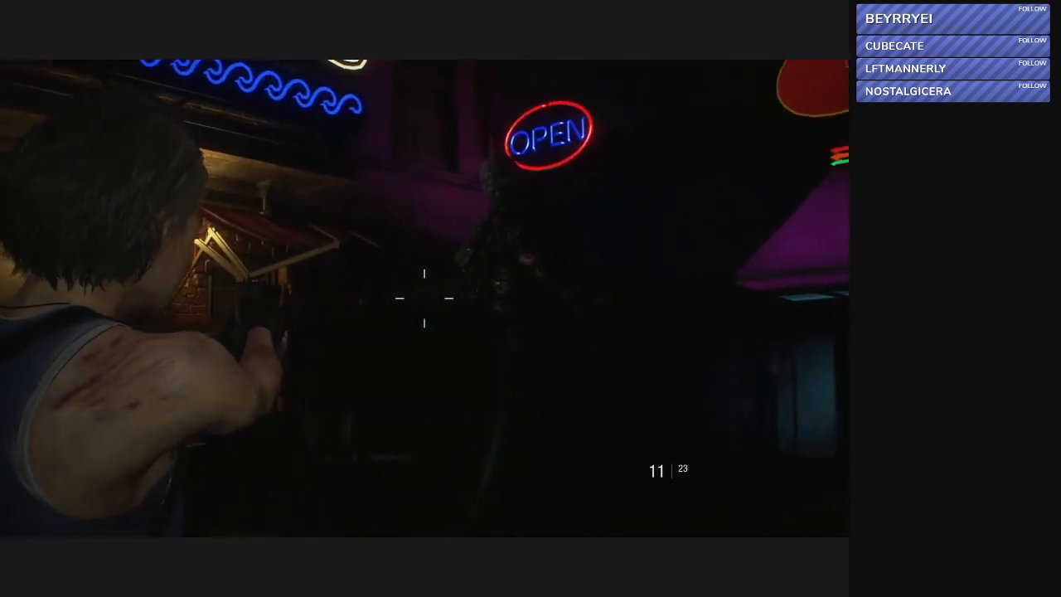
# Step: Shoot the zombie standing by the neon OPEN sign
pyautogui.click(424, 299)
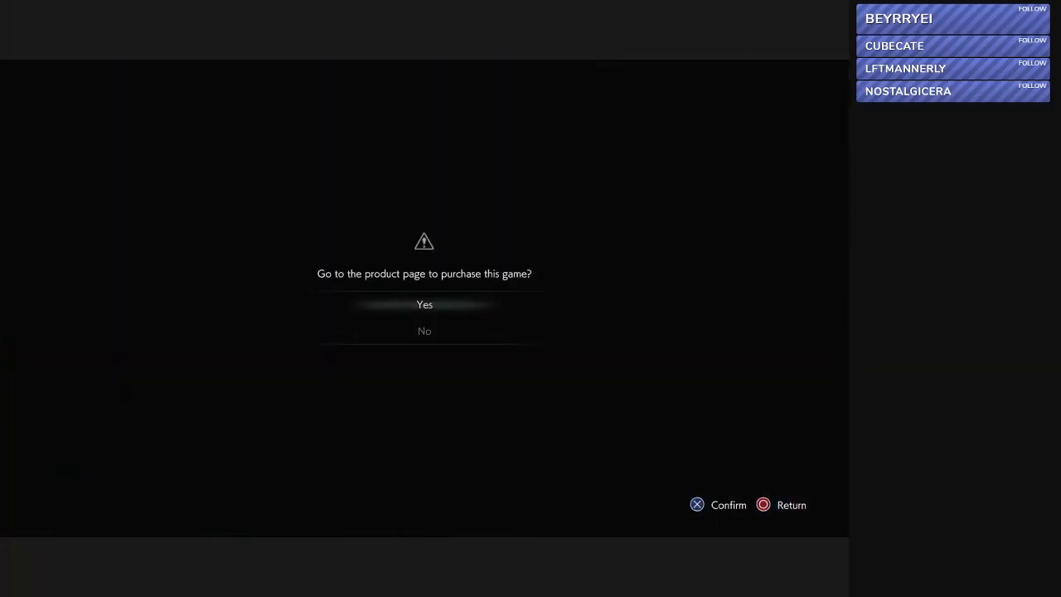
# Step: Confirm Yes to go to the Resident Evil 3 product page
pyautogui.click(424, 304)
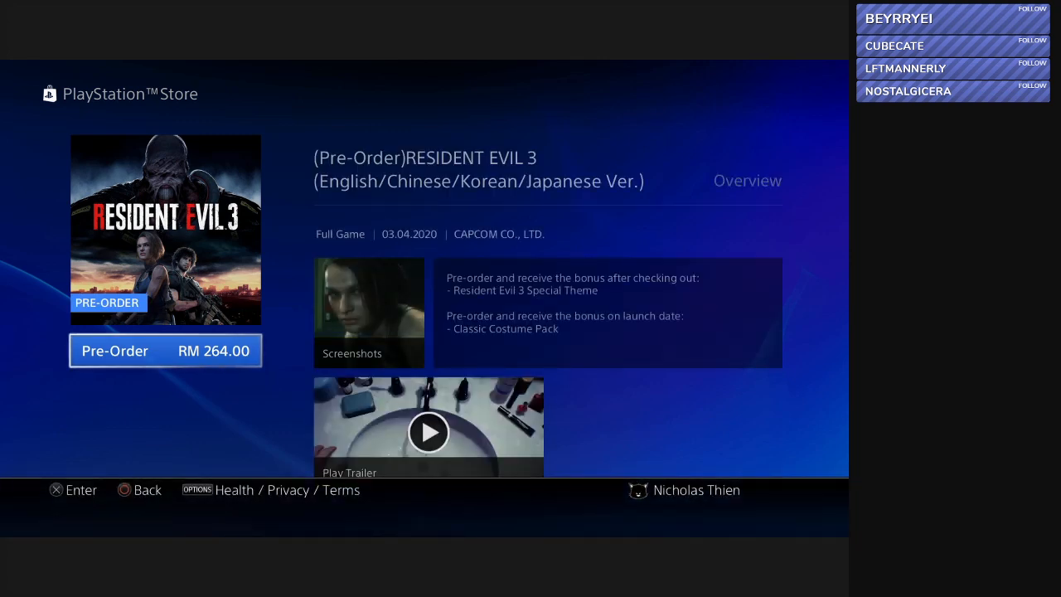
# Step: Play the Resident Evil 3 trailer from the pre-order page
pyautogui.click(429, 432)
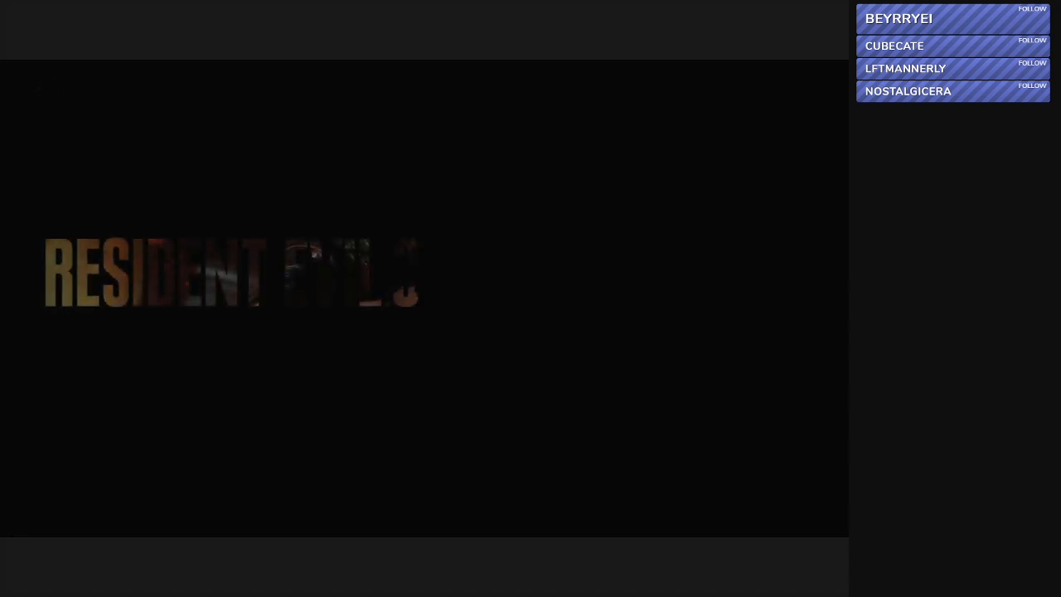